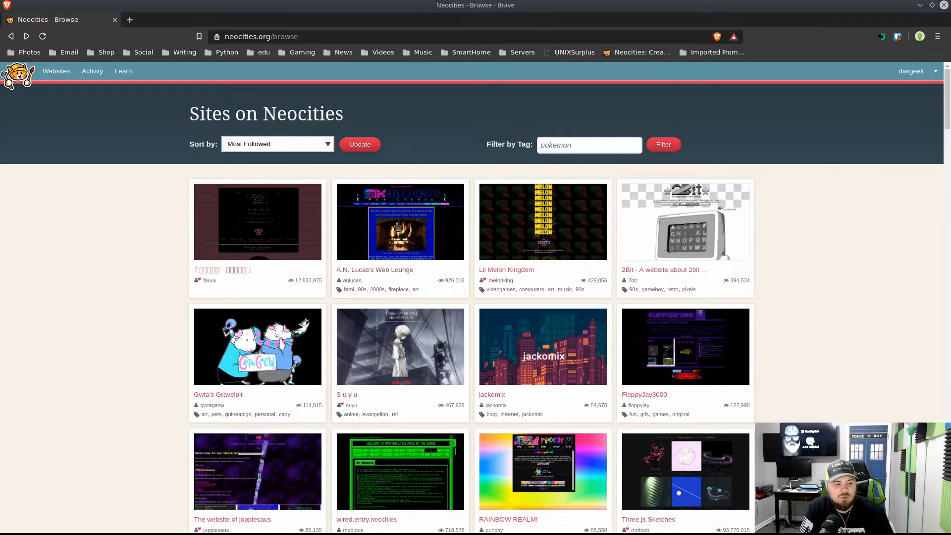
- Browse the most-followed sites directory, then open the Learn tutorials page
{"action": "left_click", "coordinate": [400, 270]}
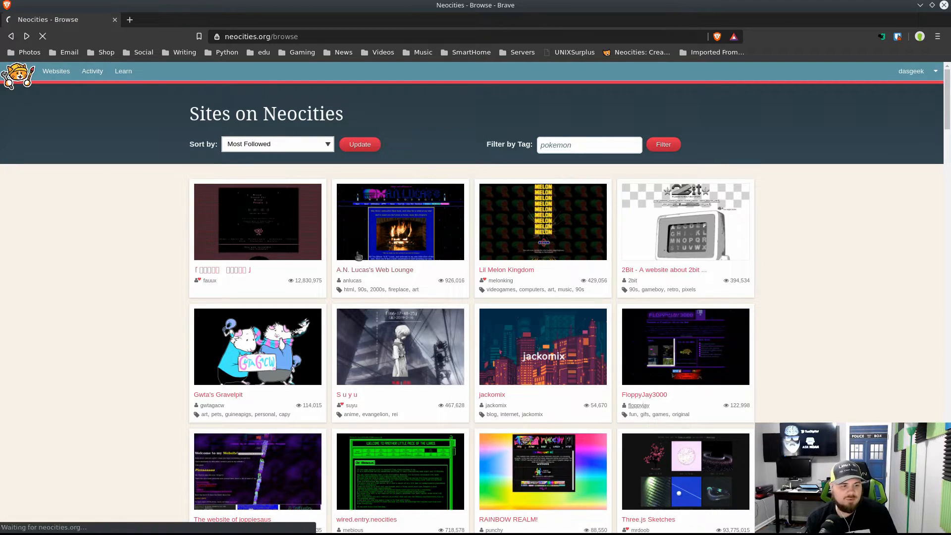
{"action": "left_click", "coordinate": [645, 394]}
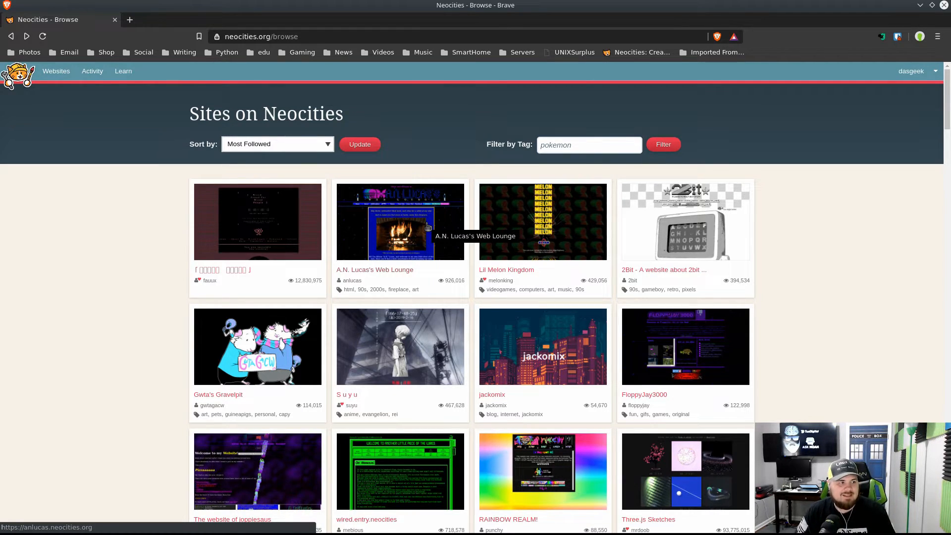
{"action": "left_click", "coordinate": [124, 71]}
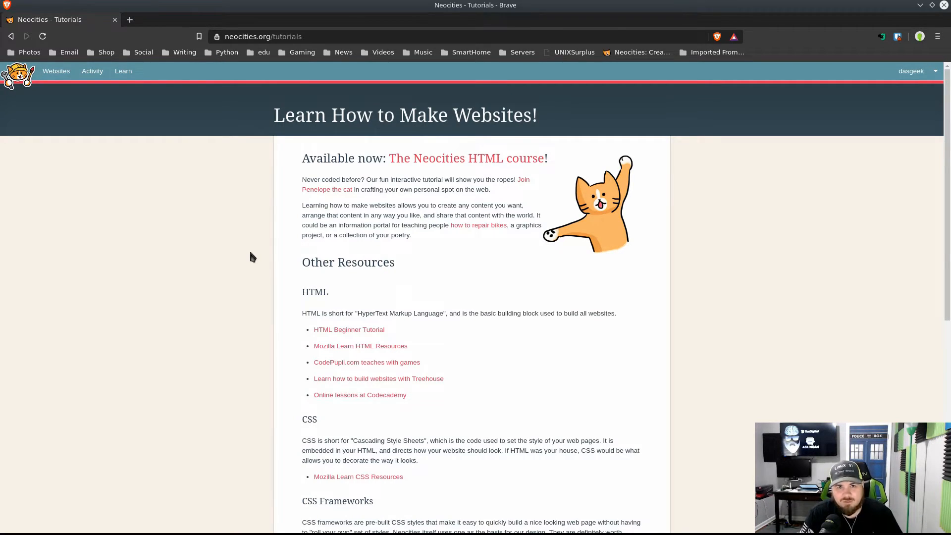
- Open Settings > Supporter Info and scroll through the free-versus-$5/month What You Get table
{"action": "left_click", "coordinate": [910, 71]}
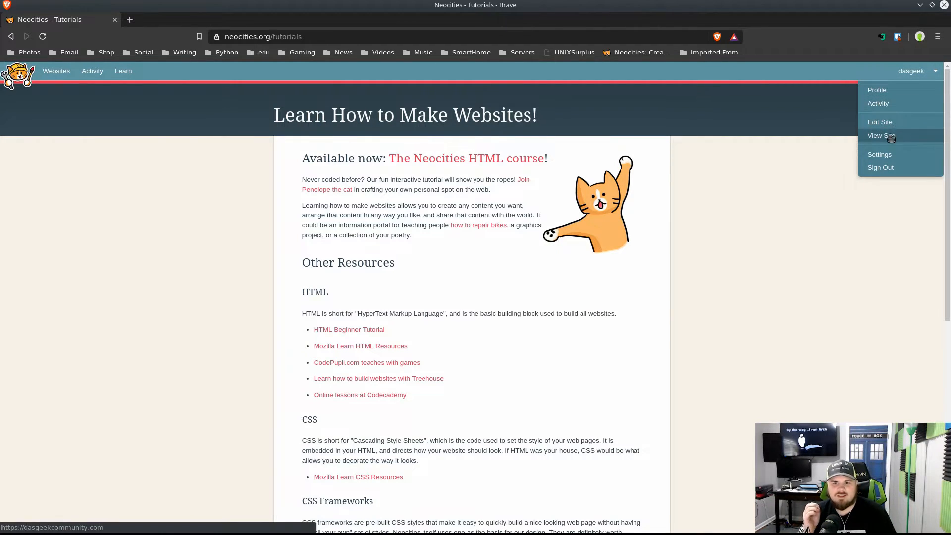
{"action": "left_click", "coordinate": [878, 154]}
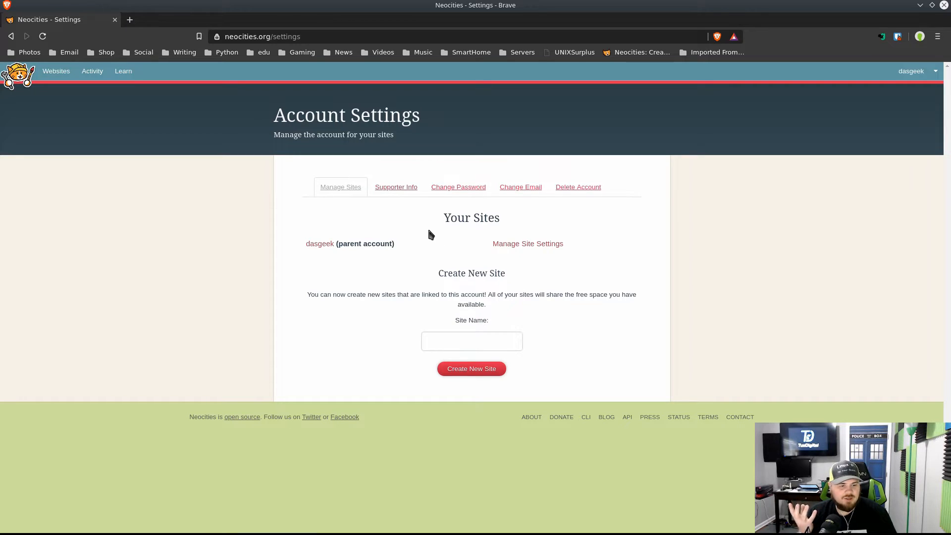
{"action": "left_click", "coordinate": [396, 186]}
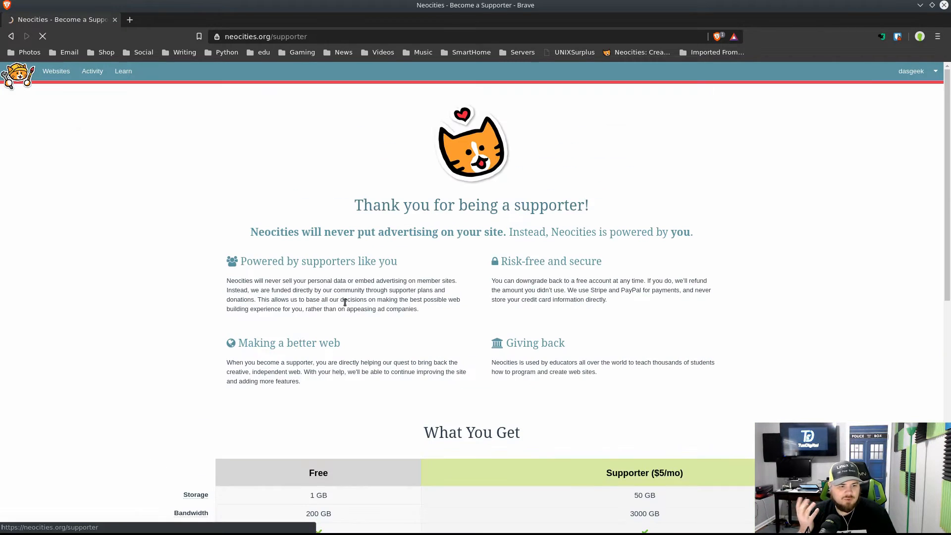
{"action": "scroll", "scroll_direction": "down", "scroll_amount": 3}
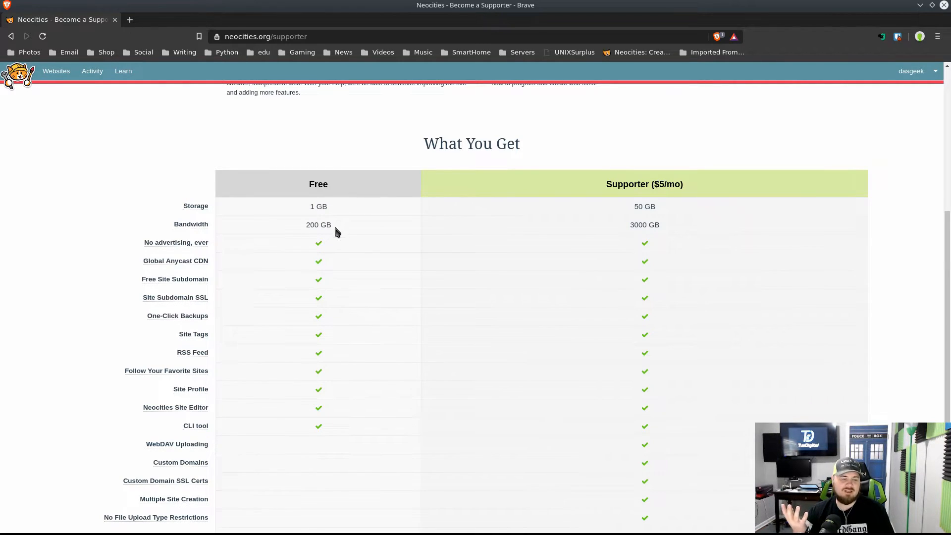
{"action": "mouse_move", "coordinate": [264, 251]}
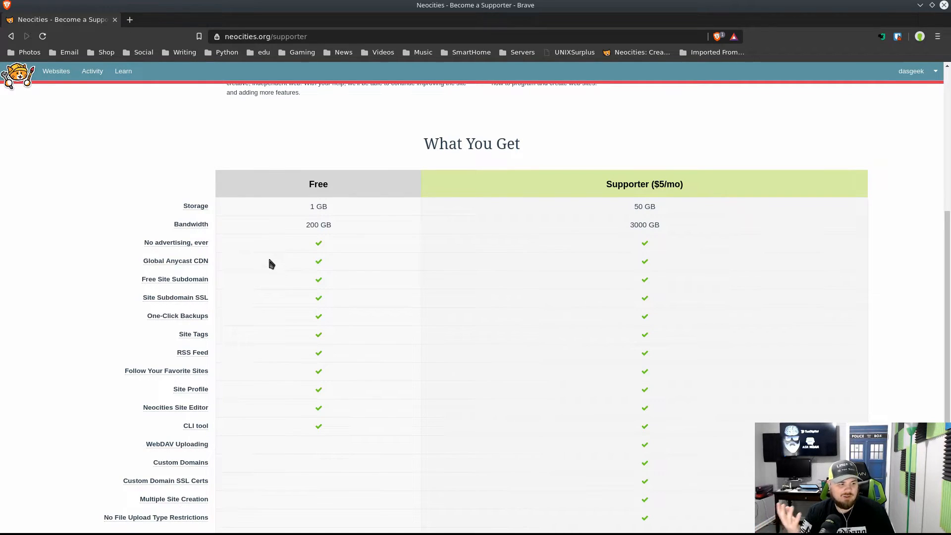
{"action": "mouse_move", "coordinate": [273, 287]}
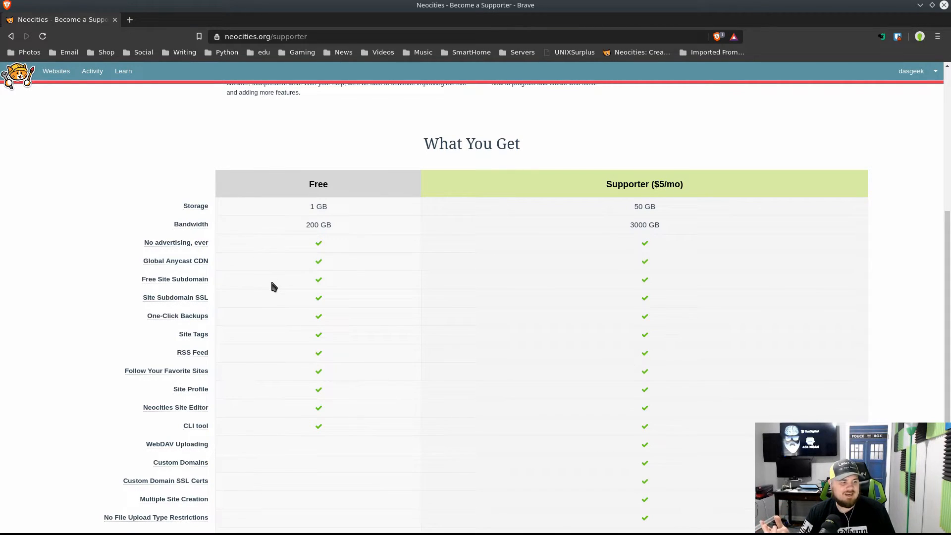
{"action": "mouse_move", "coordinate": [278, 316]}
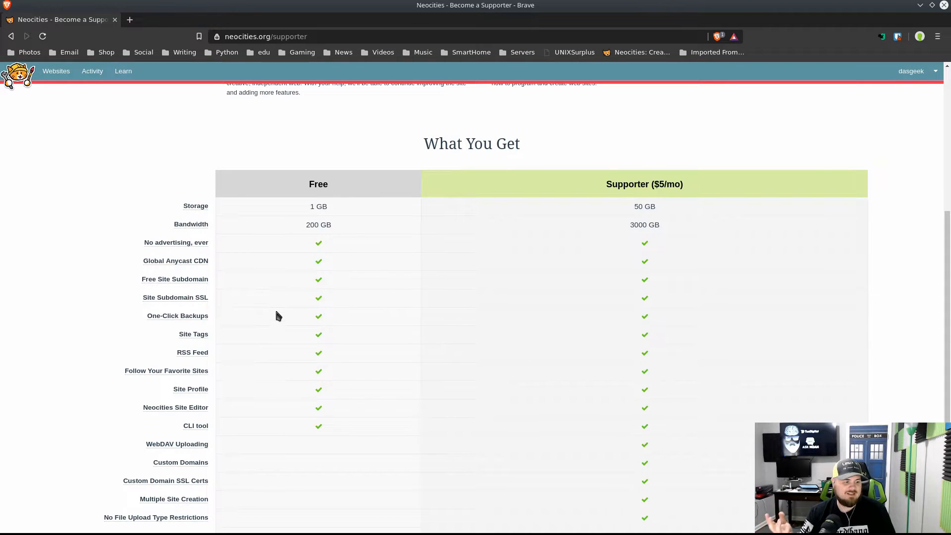
{"action": "scroll", "scroll_direction": "down", "scroll_amount": 3}
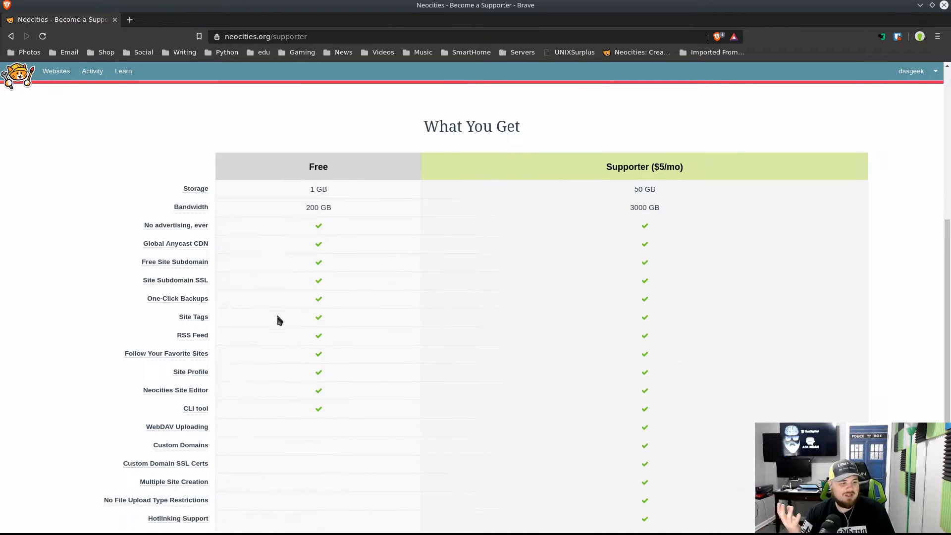
{"action": "scroll", "scroll_direction": "down", "scroll_amount": 3}
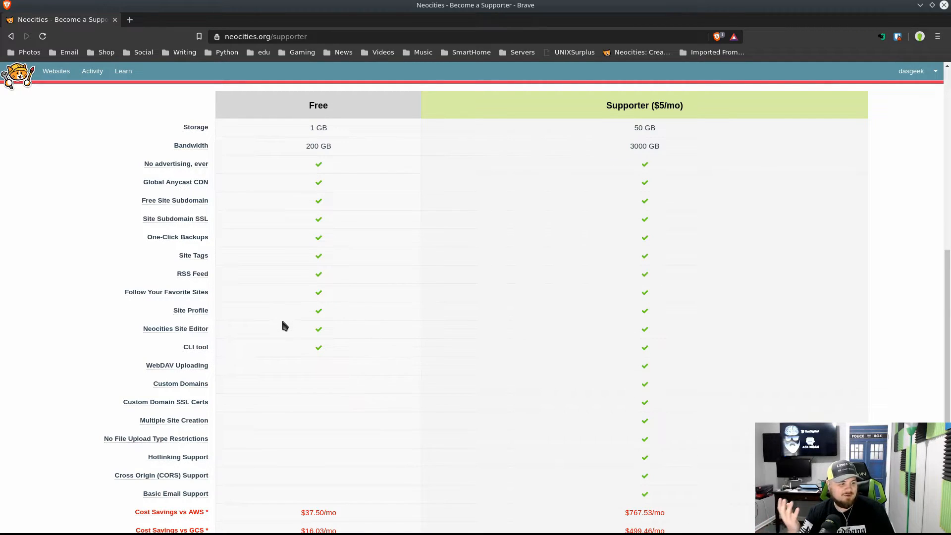
{"action": "mouse_move", "coordinate": [286, 347]}
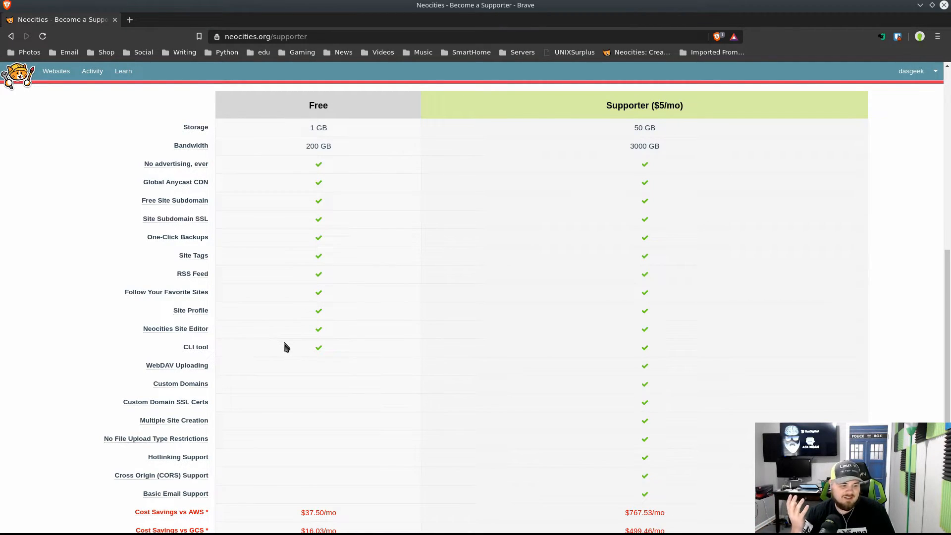
{"action": "mouse_move", "coordinate": [608, 148]}
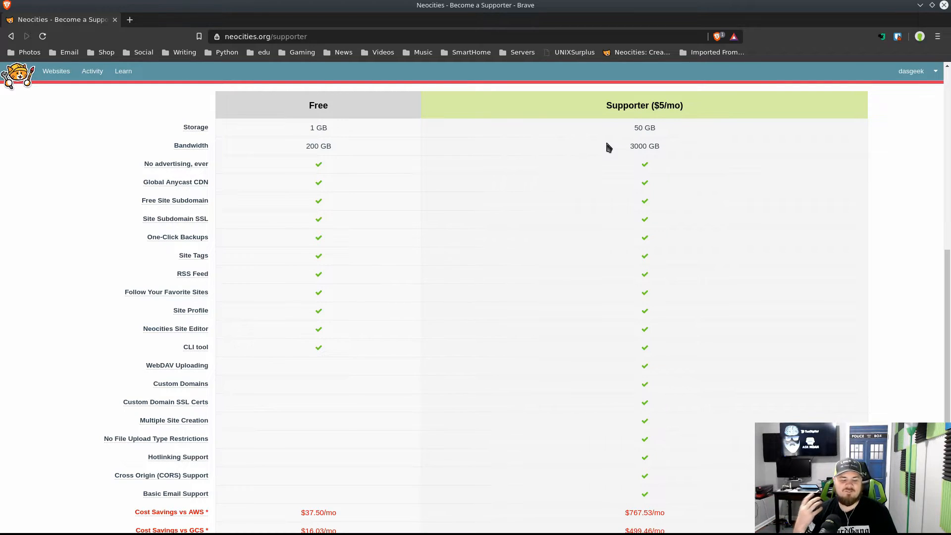
{"action": "scroll", "scroll_direction": "down", "scroll_amount": 3}
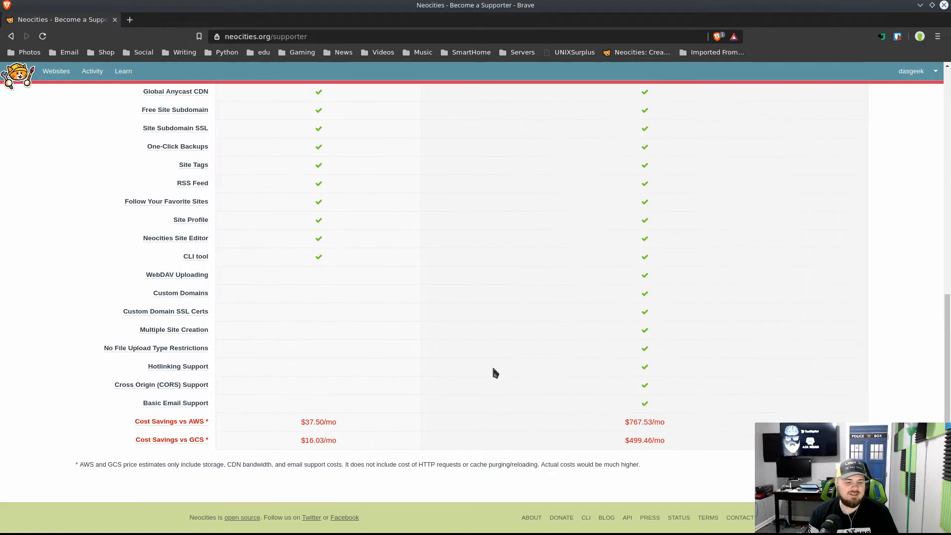
{"action": "mouse_move", "coordinate": [207, 440]}
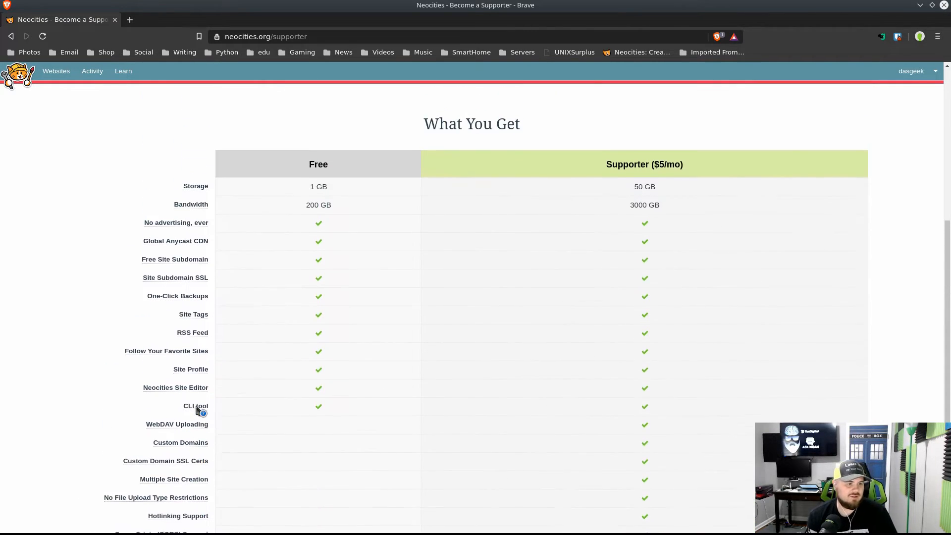
{"action": "scroll", "scroll_direction": "up", "scroll_amount": 3}
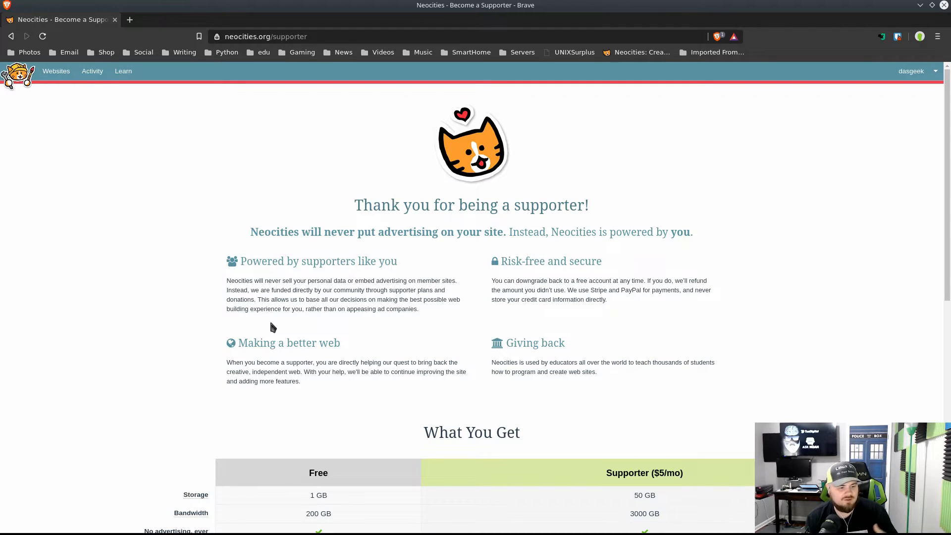
{"action": "mouse_move", "coordinate": [56, 71]}
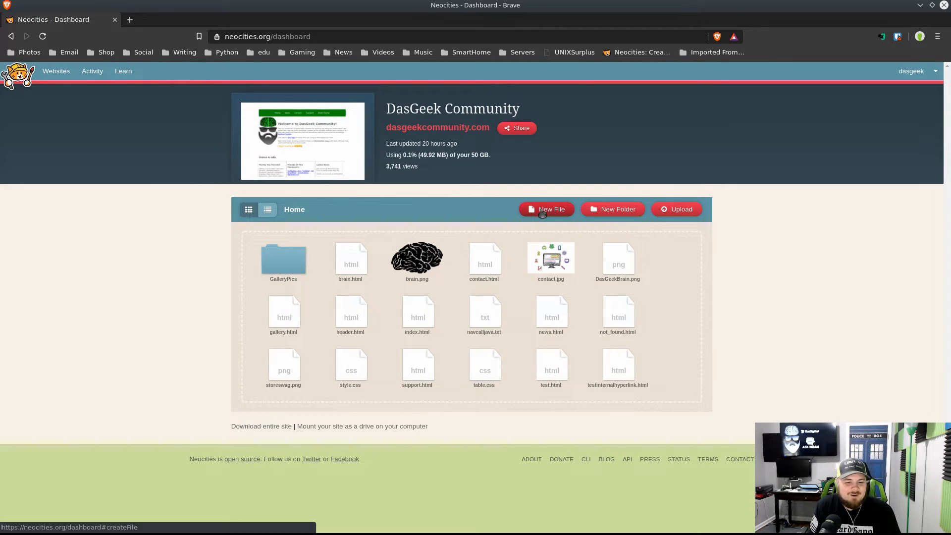
{"action": "mouse_move", "coordinate": [491, 233]}
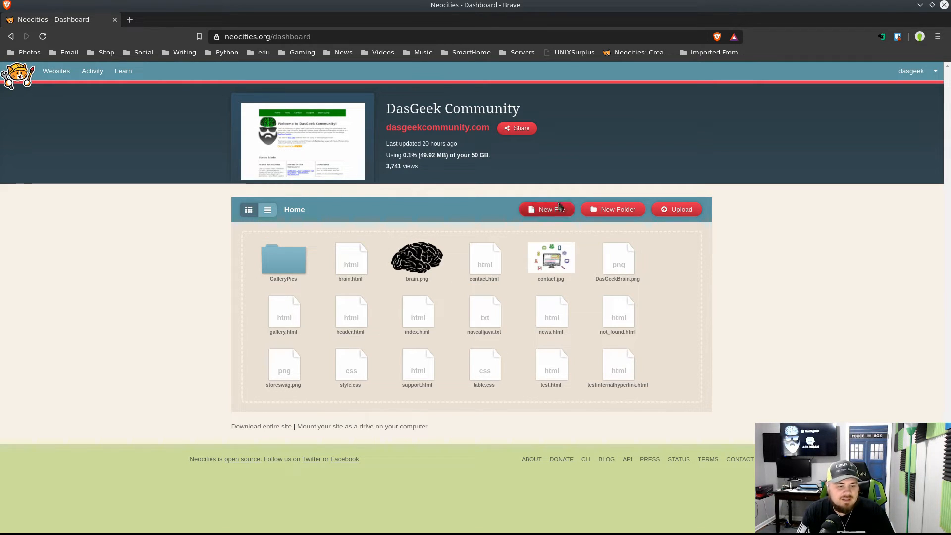
- Create a new file named youtube.html in the site's home folder on the dashboard
{"action": "left_click", "coordinate": [550, 257]}
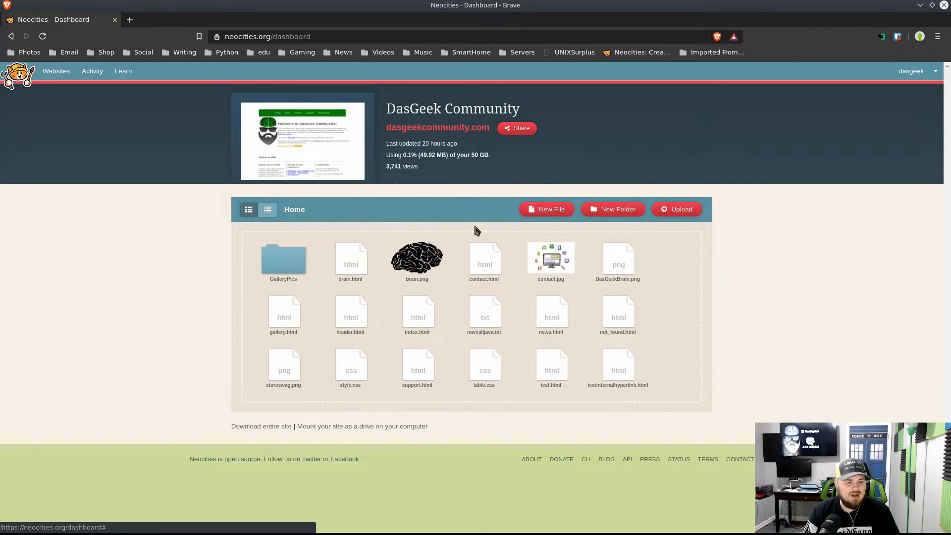
{"action": "left_click", "coordinate": [545, 209]}
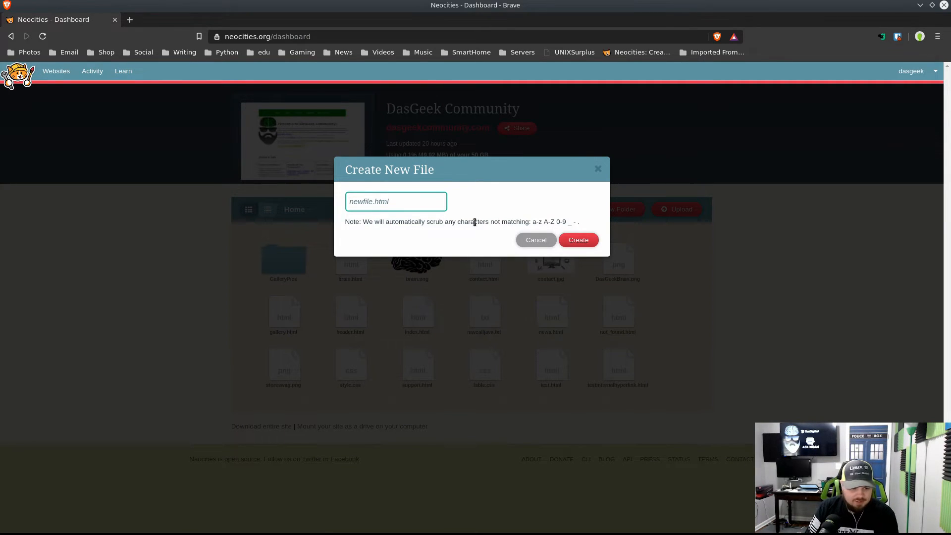
{"action": "type", "text": "youtube.html"}
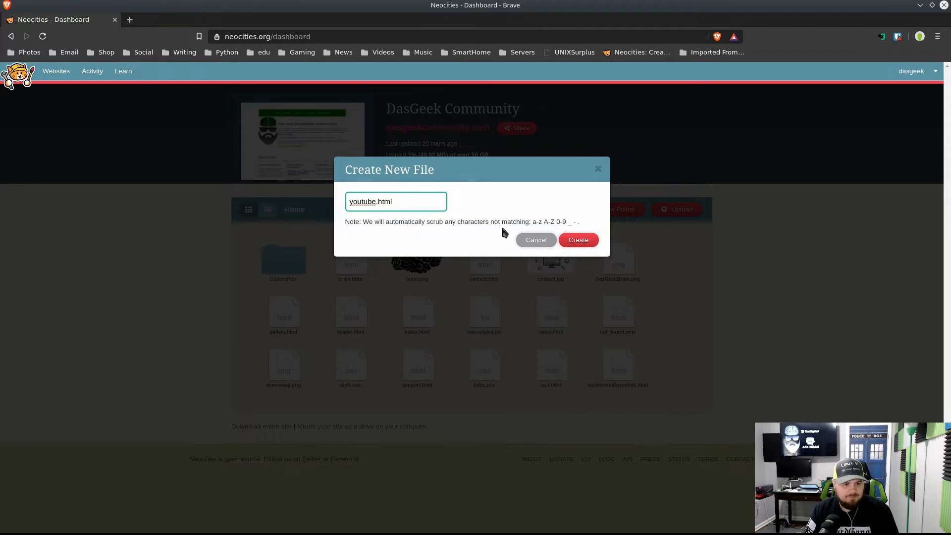
{"action": "left_click", "coordinate": [578, 240]}
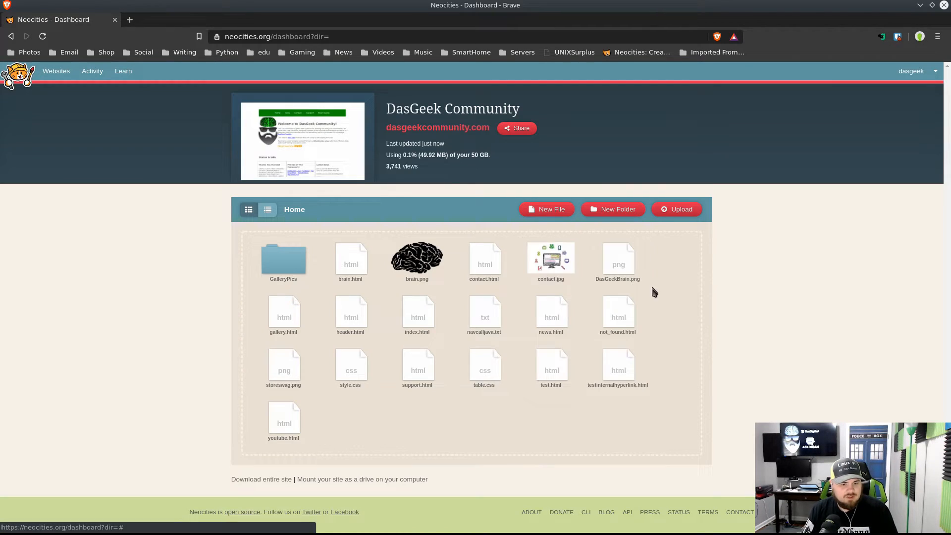
- Open youtube.html in the online code editor to view its starter template
{"action": "left_click", "coordinate": [284, 417]}
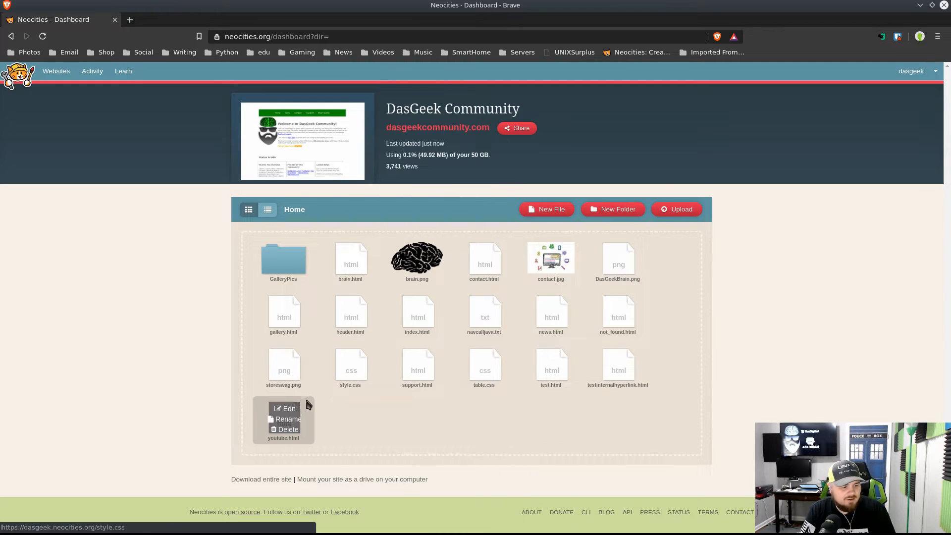
{"action": "left_click", "coordinate": [288, 408]}
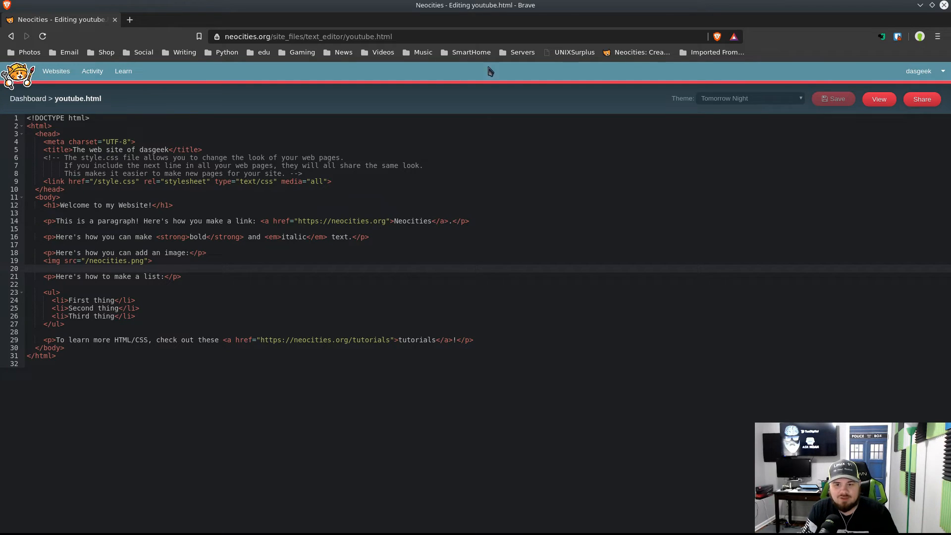
{"action": "left_click", "coordinate": [878, 99]}
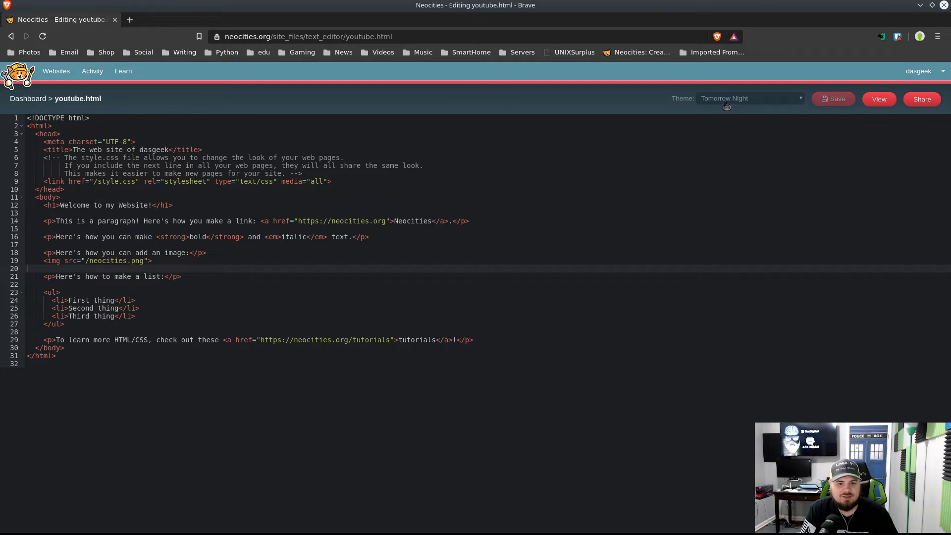
{"action": "left_click", "coordinate": [749, 98]}
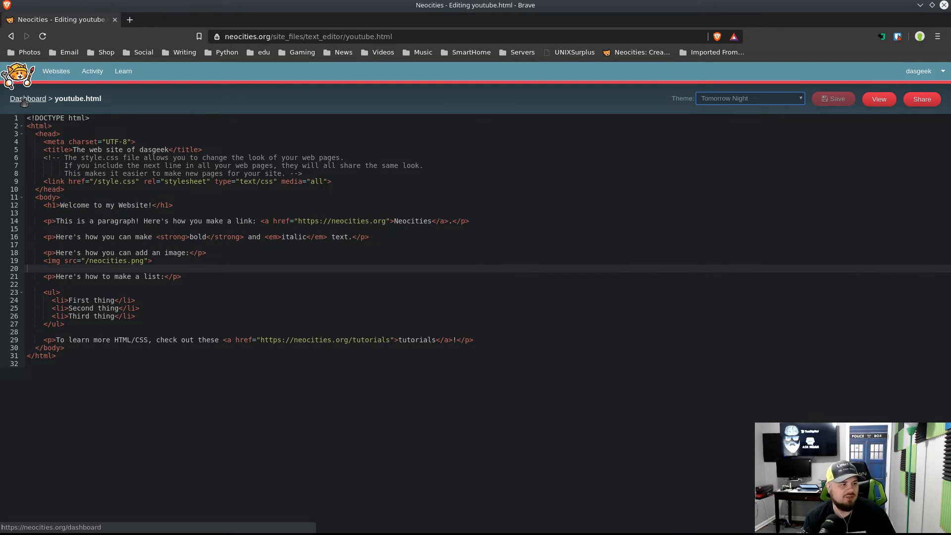
- Return to the dashboard and visit the DasGeek Community site's News and Support pages
{"action": "left_click", "coordinate": [27, 98]}
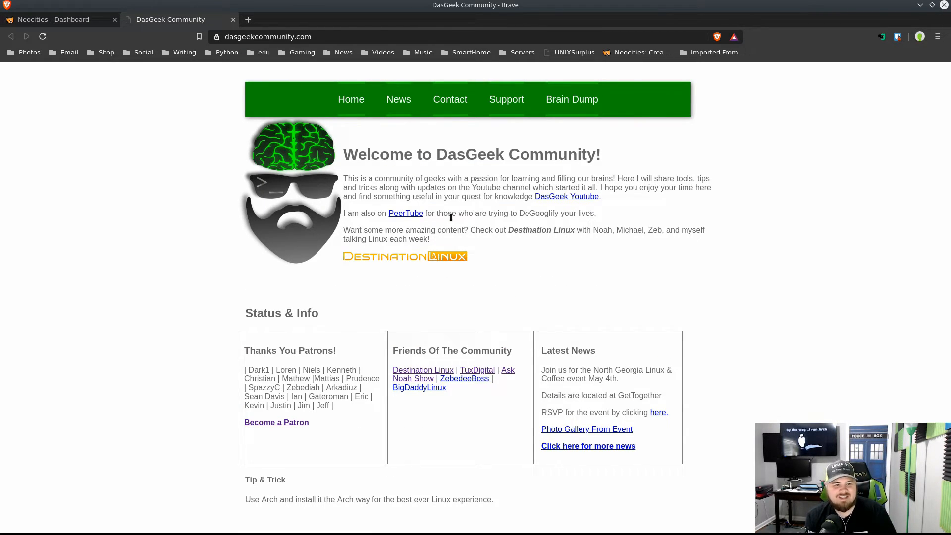
{"action": "mouse_move", "coordinate": [350, 99]}
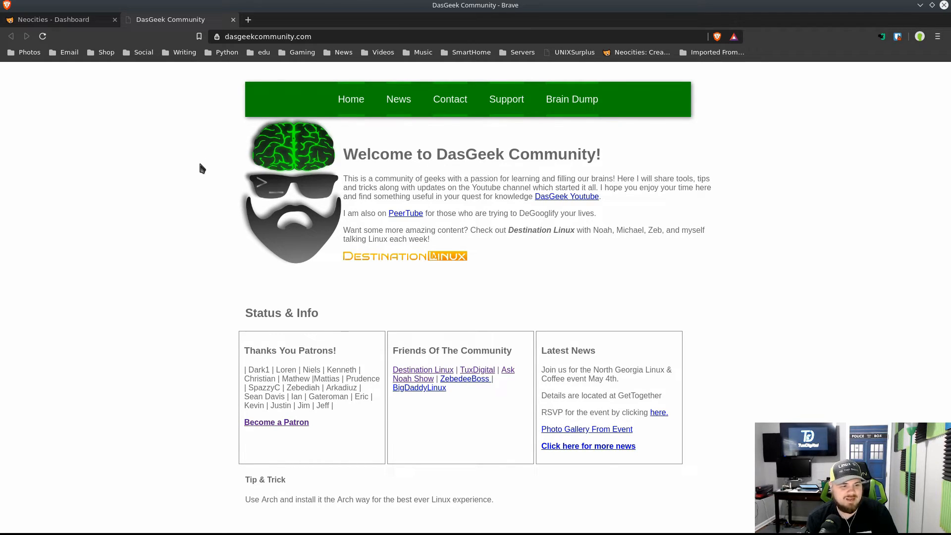
{"action": "mouse_move", "coordinate": [213, 322]}
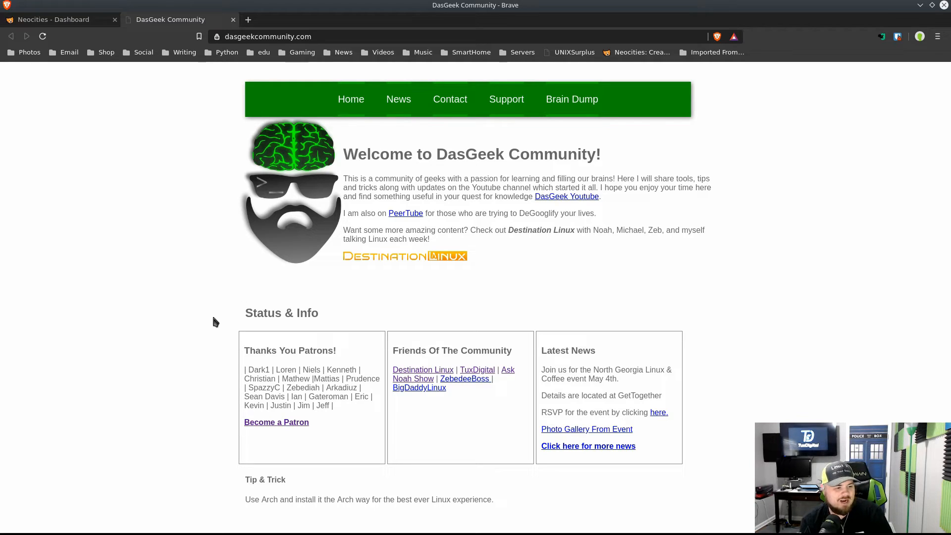
{"action": "left_click", "coordinate": [398, 99]}
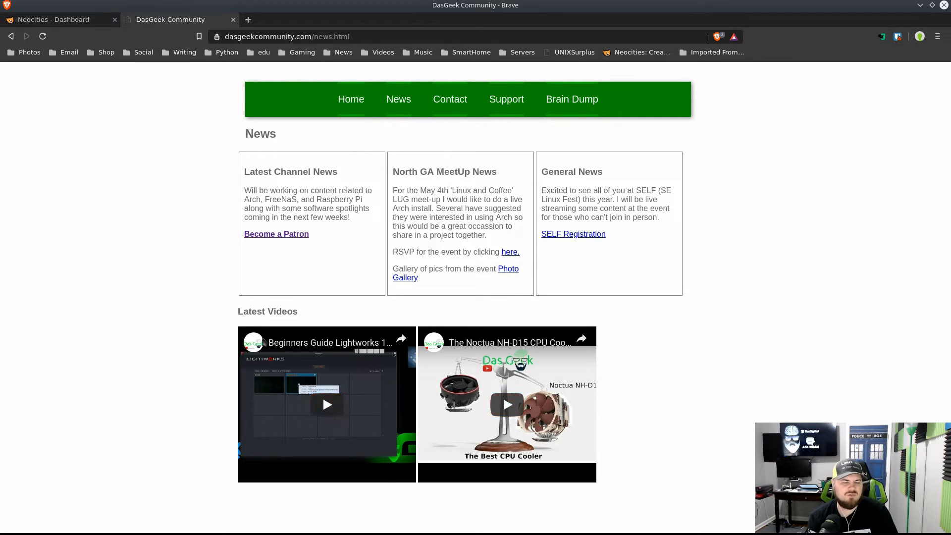
{"action": "left_click", "coordinate": [506, 100]}
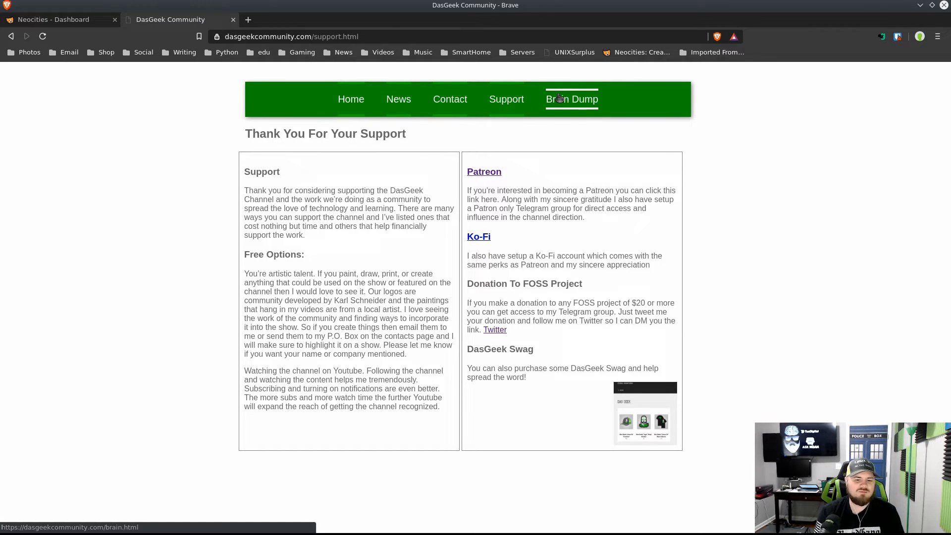
{"action": "mouse_move", "coordinate": [576, 208]}
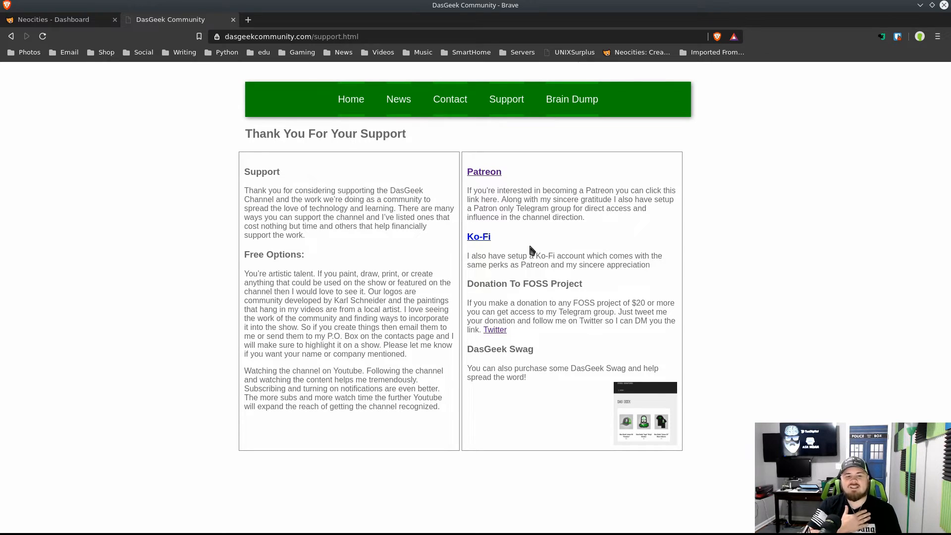
- Scroll through the Brain Dump page and follow its NeocitiesWebsite GitHub link
{"action": "left_click", "coordinate": [570, 99]}
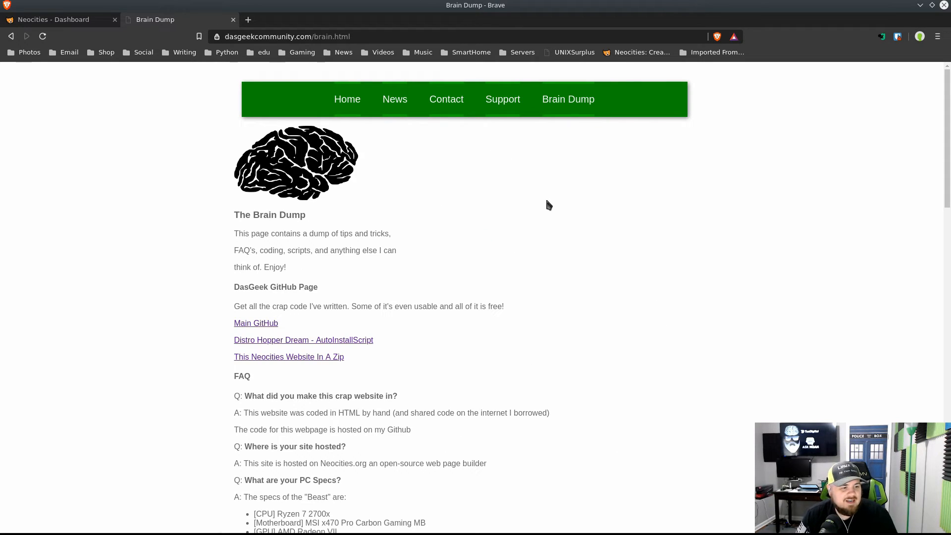
{"action": "scroll", "scroll_direction": "down", "scroll_amount": 3}
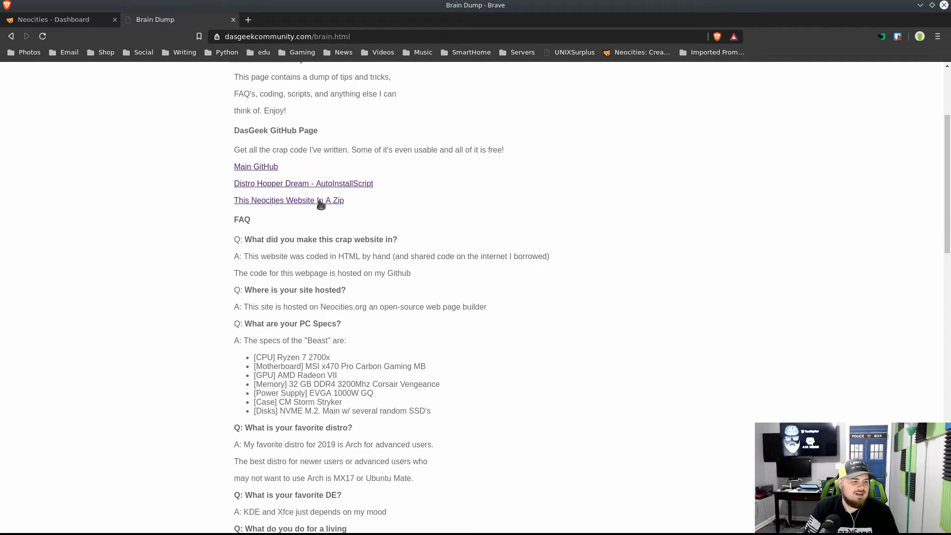
{"action": "scroll", "scroll_direction": "down", "scroll_amount": 3}
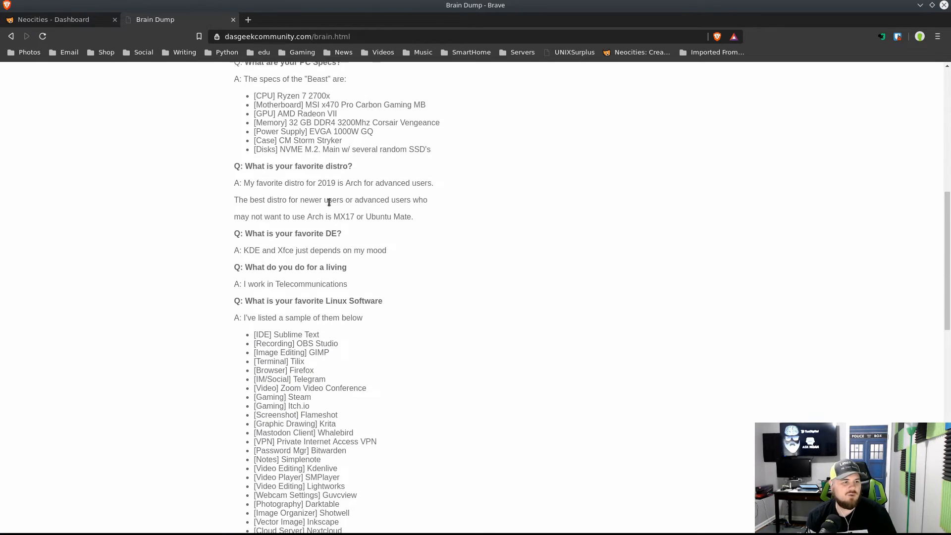
{"action": "scroll", "scroll_direction": "up", "scroll_amount": 3}
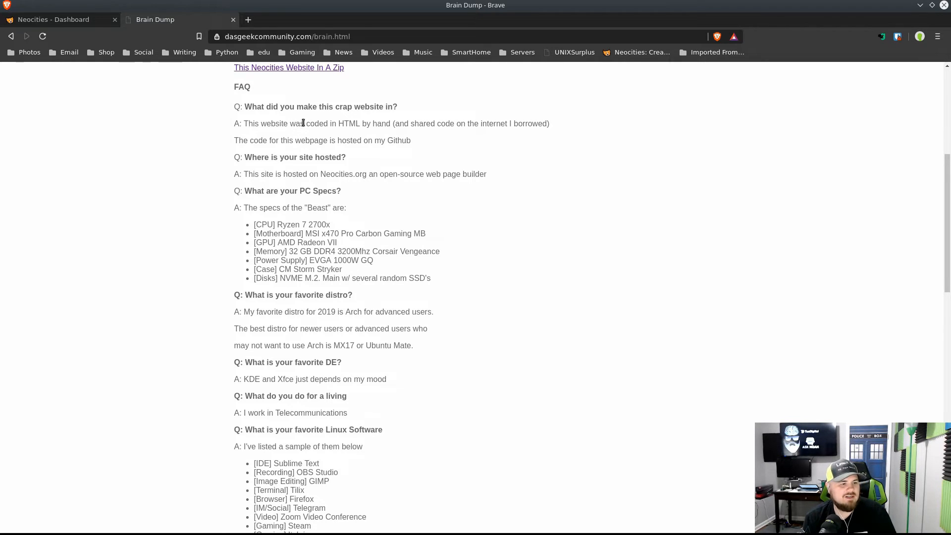
{"action": "scroll", "scroll_direction": "down", "scroll_amount": 3}
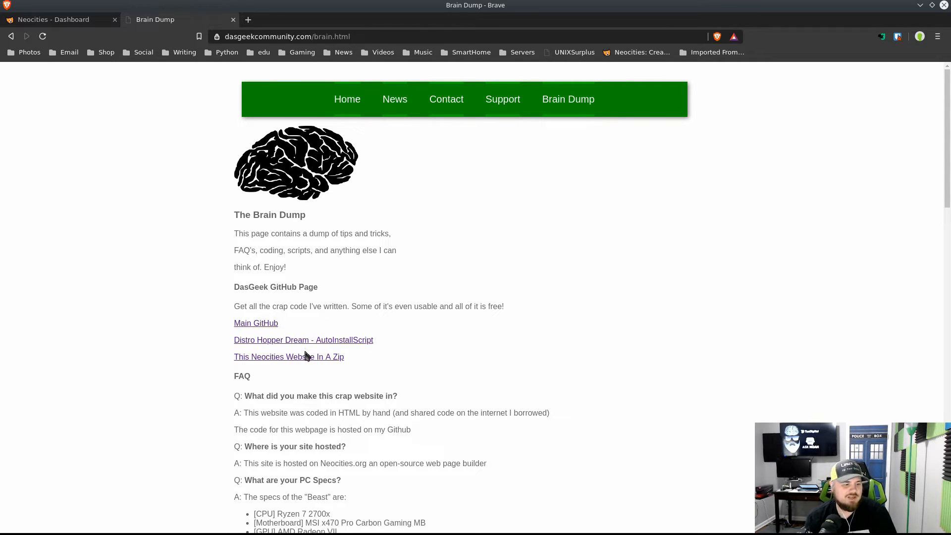
{"action": "left_click", "coordinate": [256, 322]}
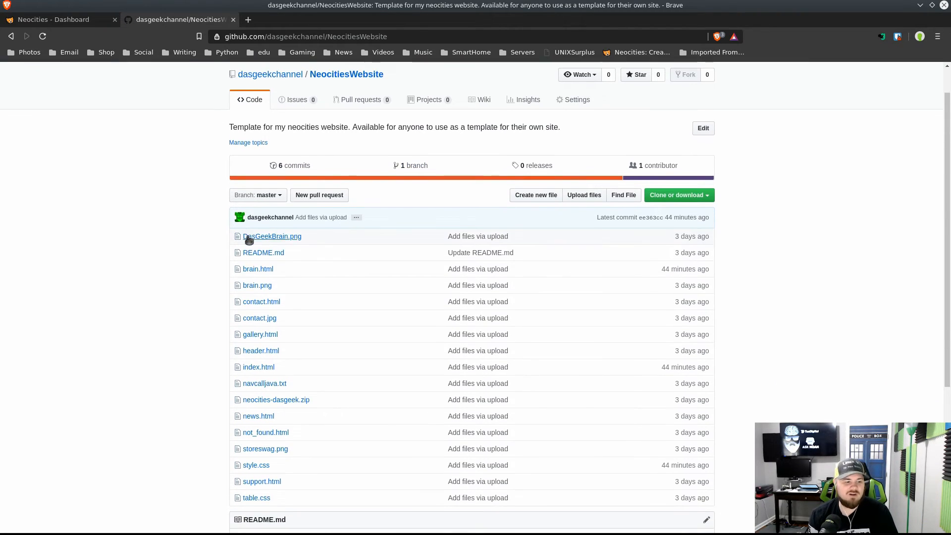
- Scroll down through the NeocitiesWebsite GitHub repository page
{"action": "scroll", "scroll_direction": "down", "scroll_amount": 3}
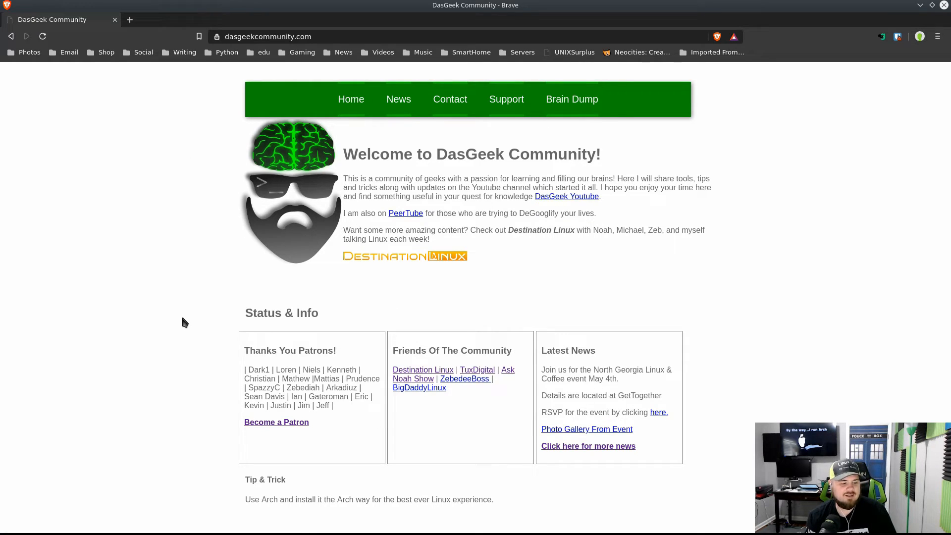
{"action": "mouse_move", "coordinate": [192, 305]}
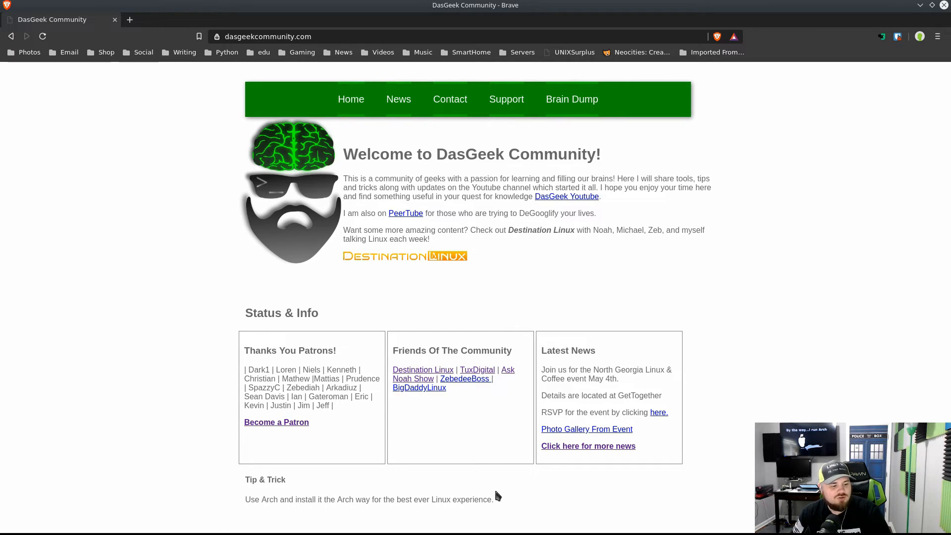
{"action": "mouse_move", "coordinate": [516, 481]}
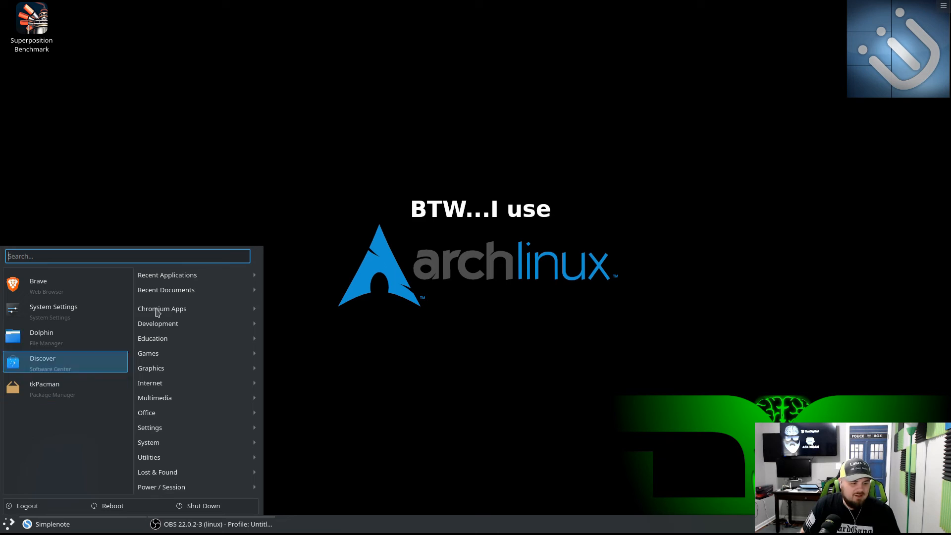
- Launch Sublime Text from a 'subl' search, show the webmount folder, and switch to Konsole
{"action": "type", "text": "s"}
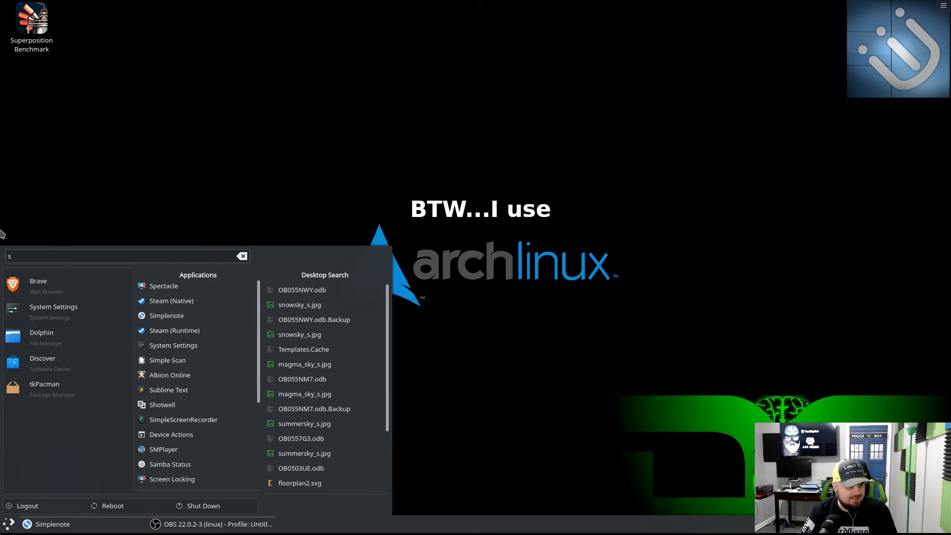
{"action": "type", "text": "ubl"}
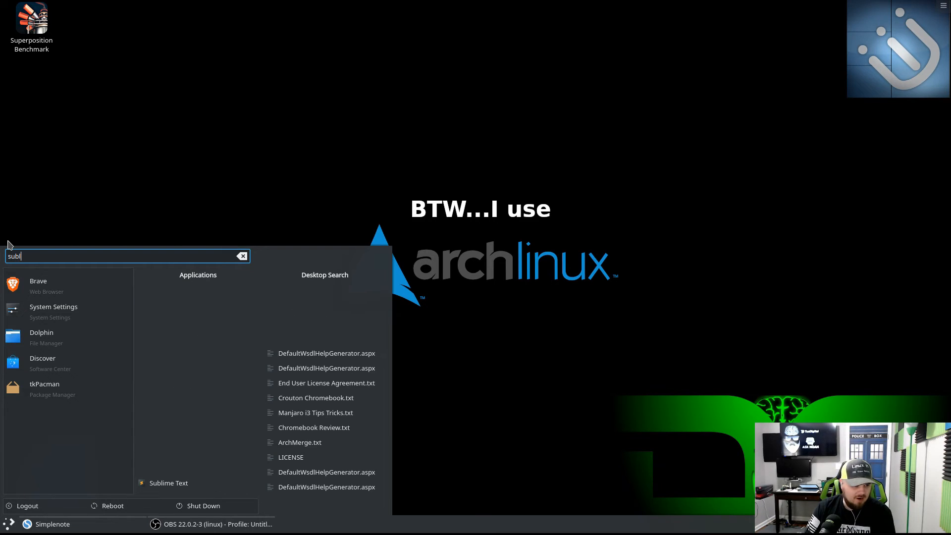
{"action": "left_click", "coordinate": [168, 483]}
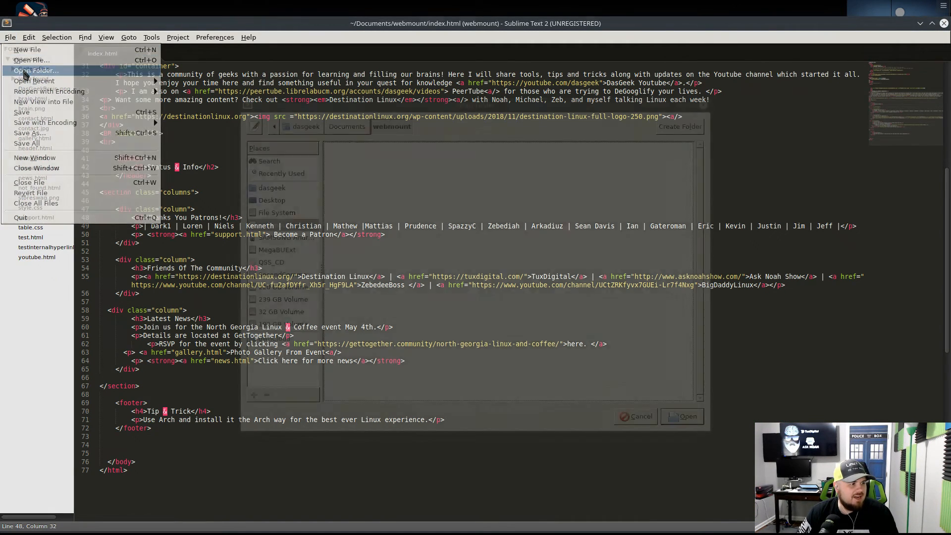
{"action": "left_click", "coordinate": [35, 71]}
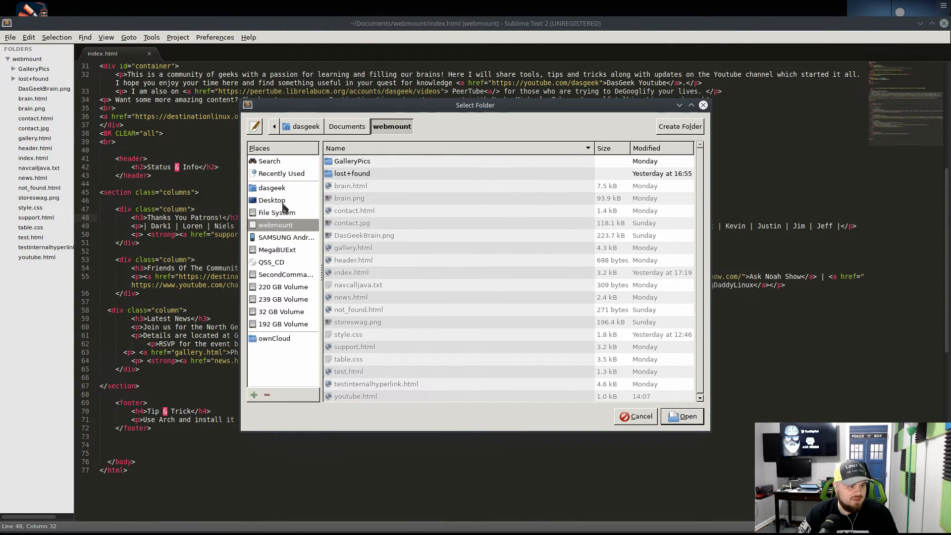
{"action": "mouse_move", "coordinate": [361, 140]}
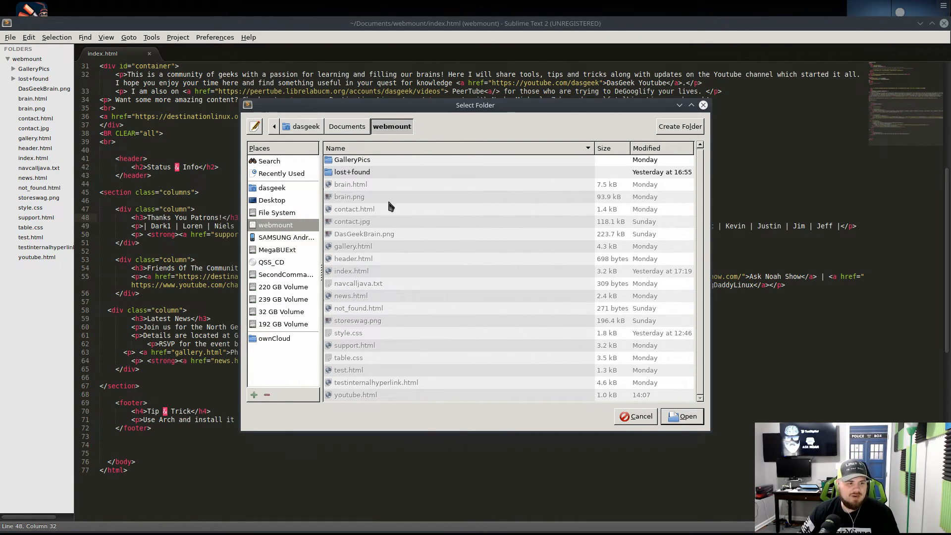
{"action": "left_click", "coordinate": [634, 416]}
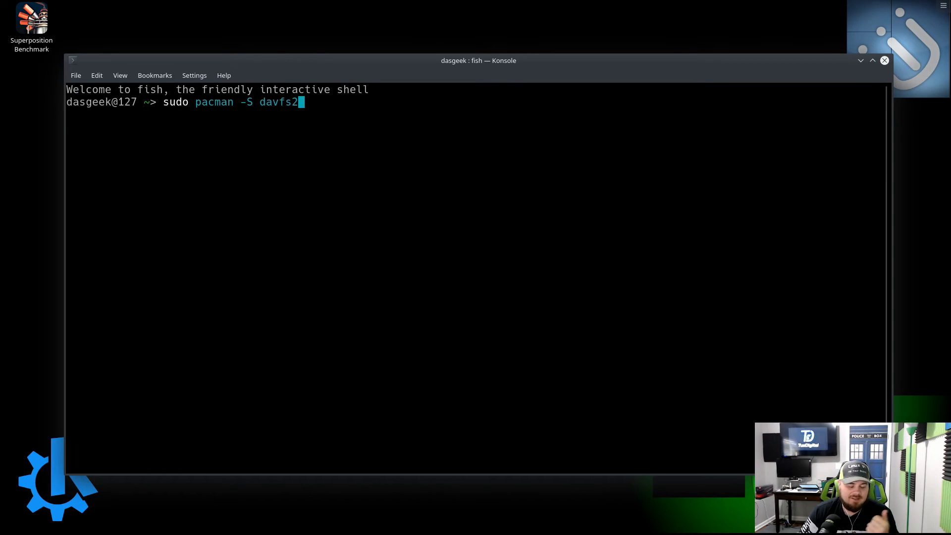
- Edit the davfs2 install command at the prompt, then cancel it with Ctrl+C
{"action": "key", "text": "BackSpace"}
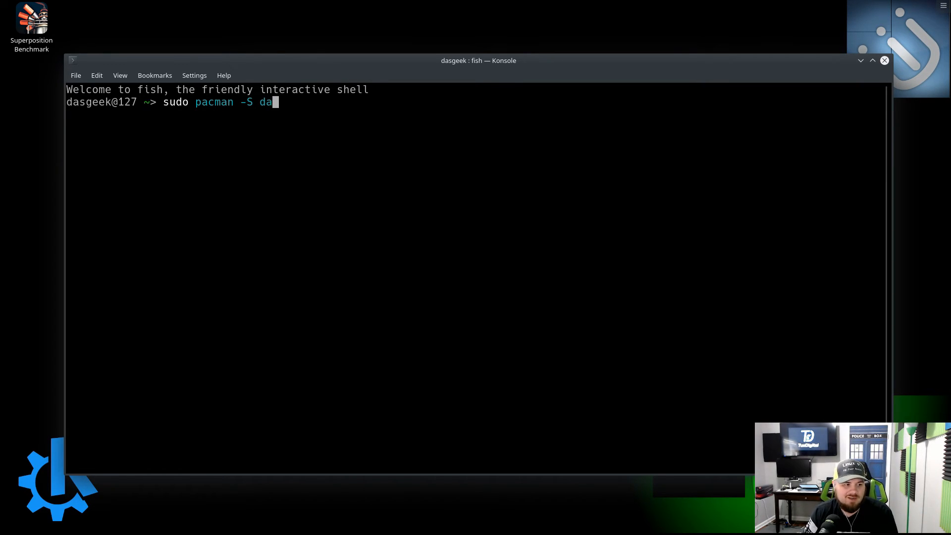
{"action": "key", "text": "BackSpace"}
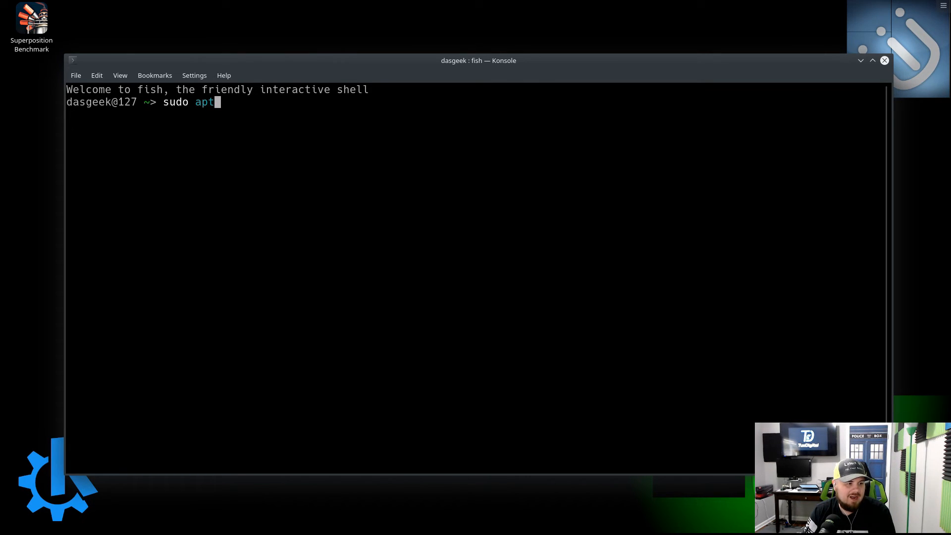
{"action": "type", "text": "-get install da"}
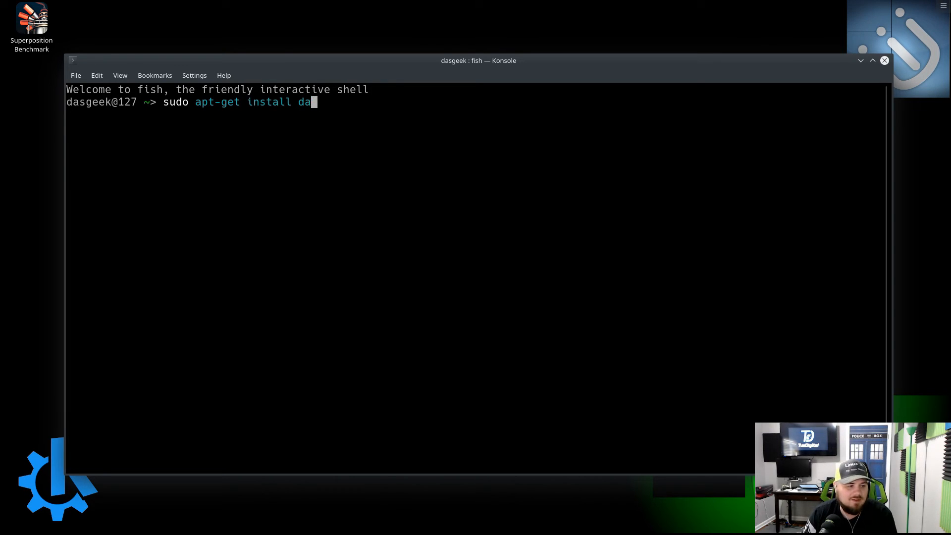
{"action": "key", "text": "ctrl+c"}
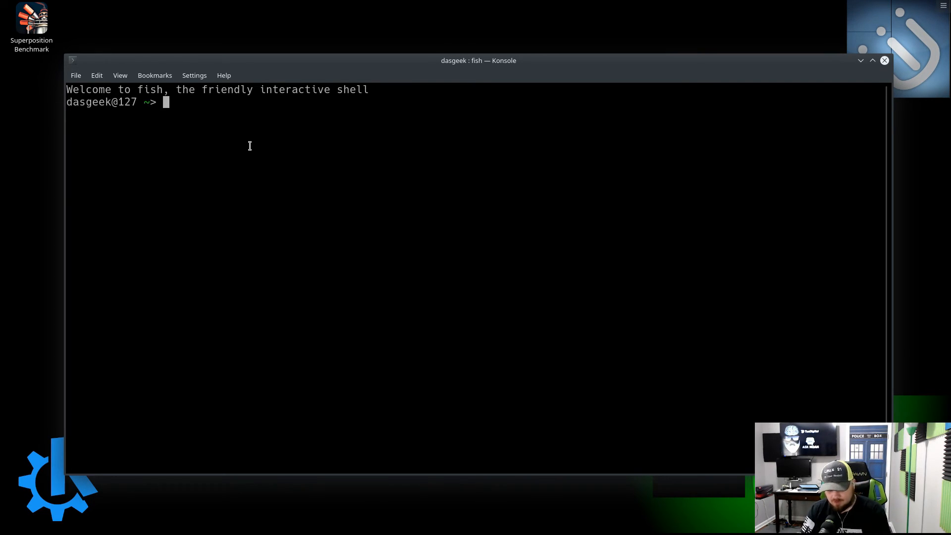
- Move into Documents and type mkdir webmount to create the mount folder
{"action": "type", "text": "mkdir webmount"}
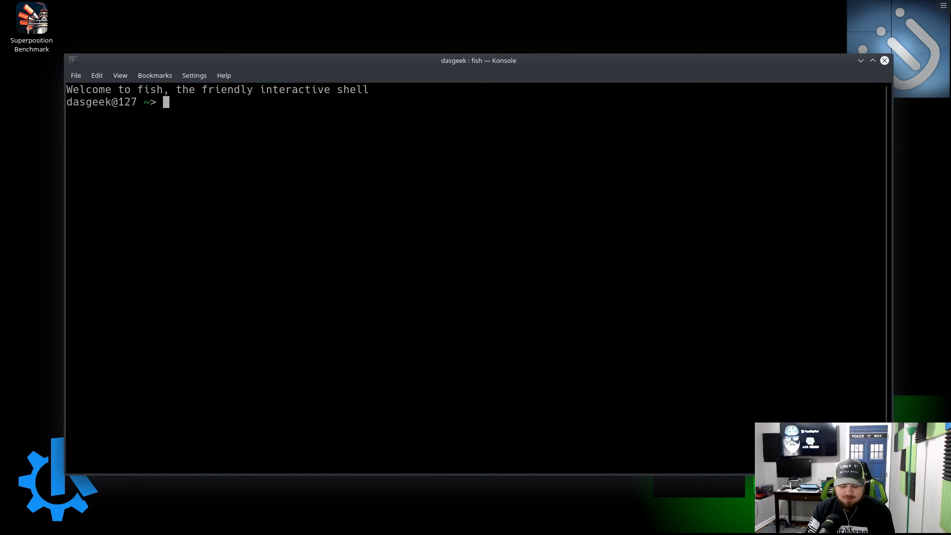
{"action": "type", "text": "cd Documents"}
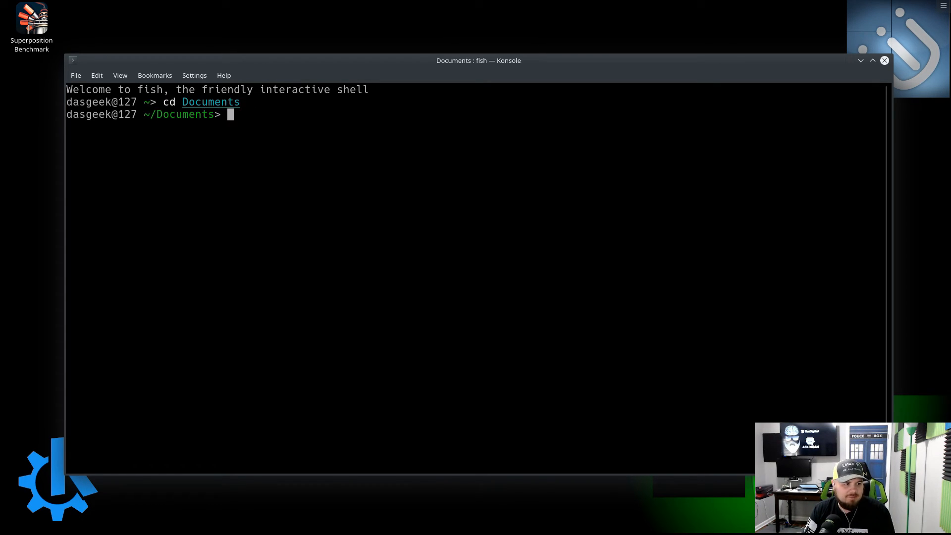
{"action": "type", "text": "mkdir webmount"}
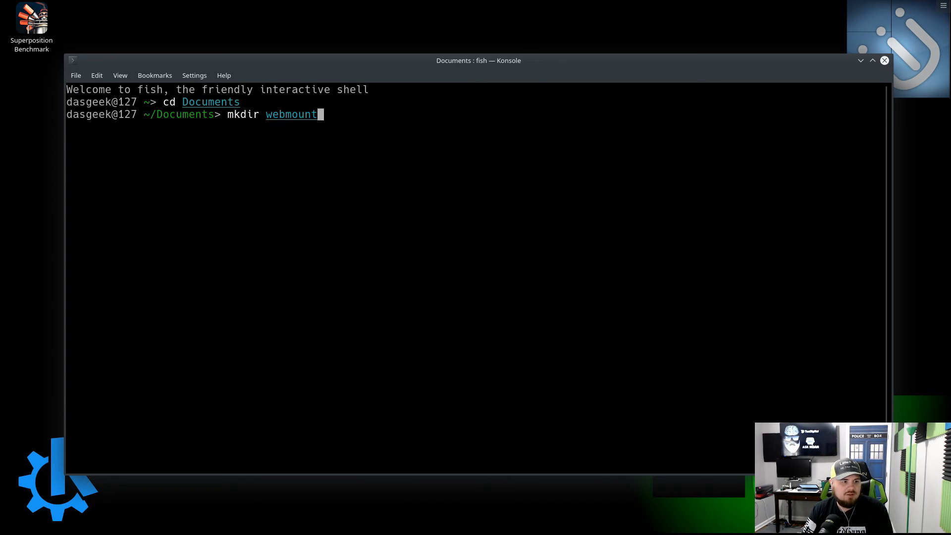
{"action": "mouse_move", "coordinate": [435, 117]}
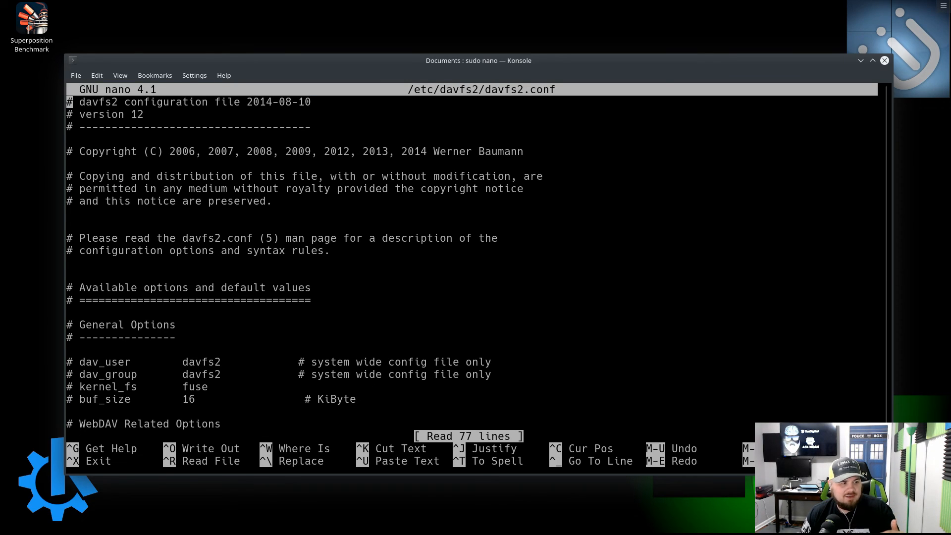
- Save use_locks 0 in davfs2.conf, then type the mount.davfs command to ~/webmount
{"action": "scroll", "scroll_direction": "down", "scroll_amount": 3}
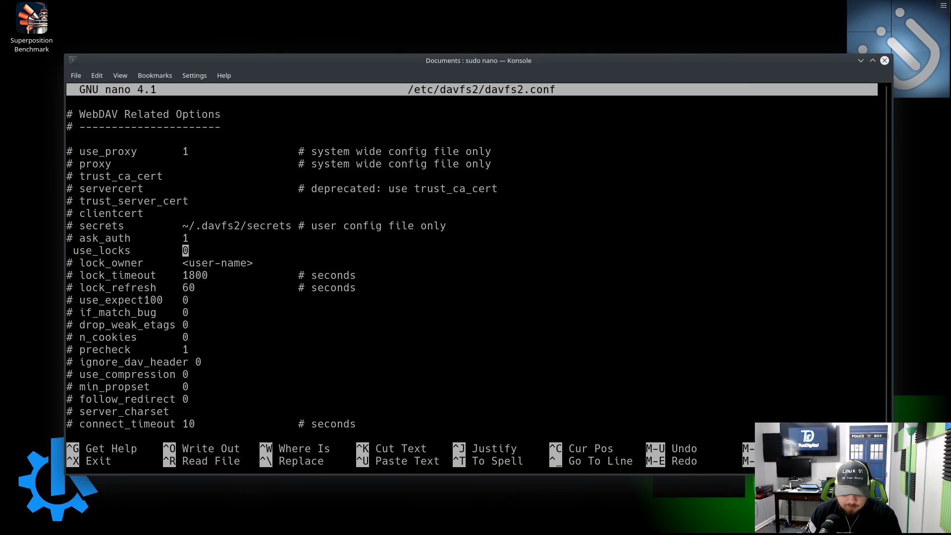
{"action": "key", "text": "ctrl+x"}
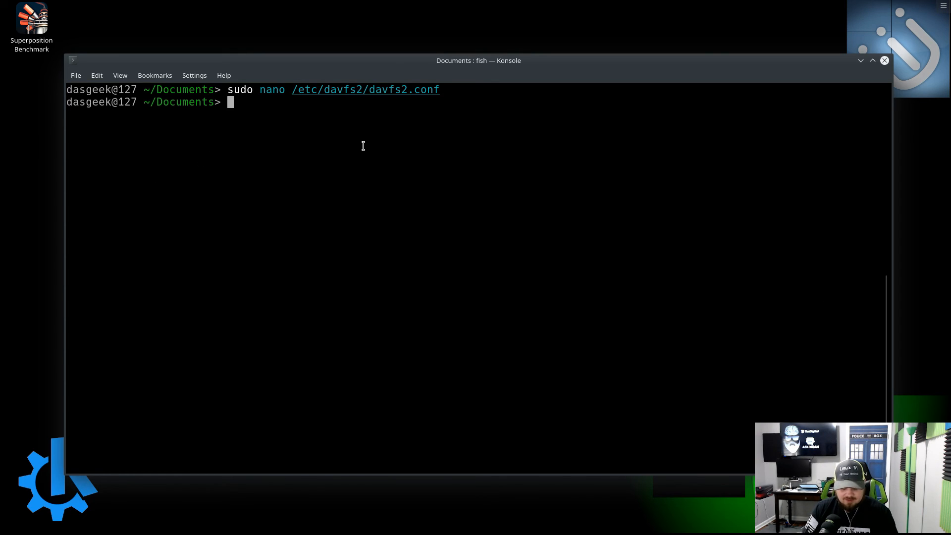
{"action": "type", "text": "sudo mount.davfs https://neocities.org/webdav ~/webmount -o rw,uid=dasgeek"}
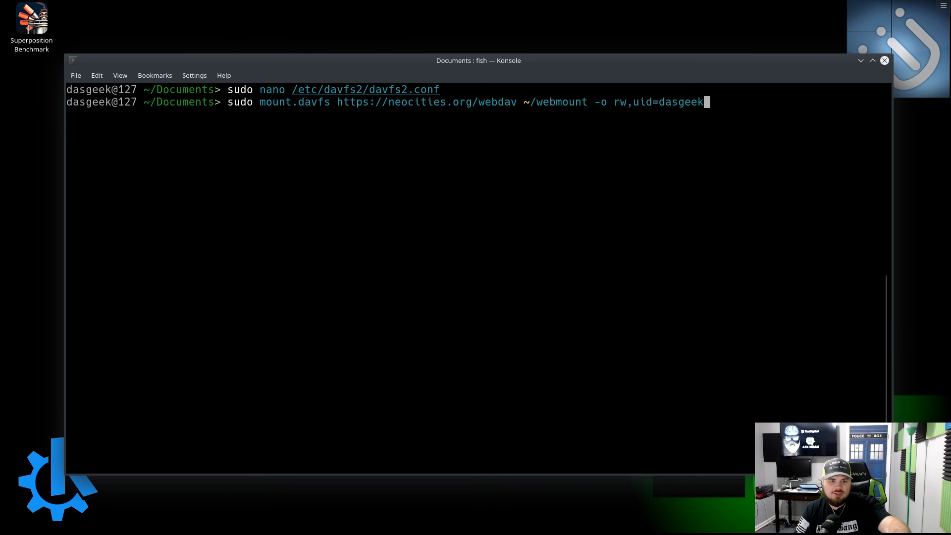